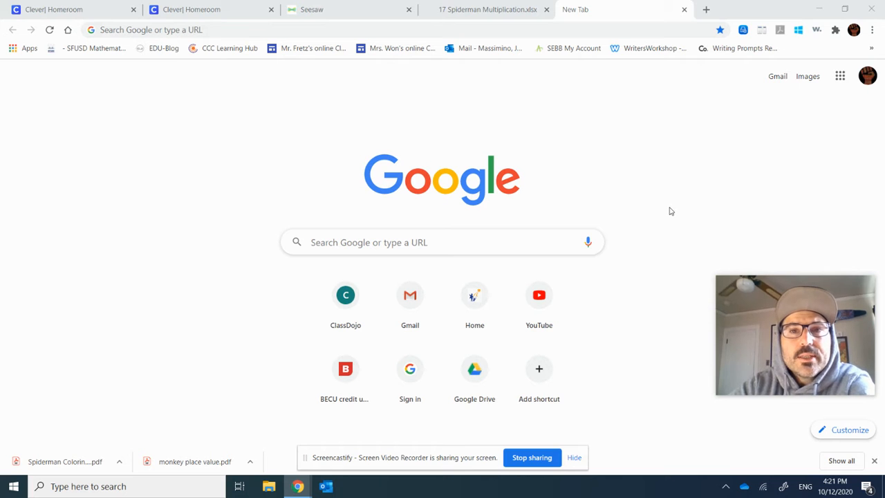
Step: Search Google for 'coloring squared' from a new tab
{"action": "left_click", "coordinate": [442, 243]}
{"action": "type", "text": "coloring square"}
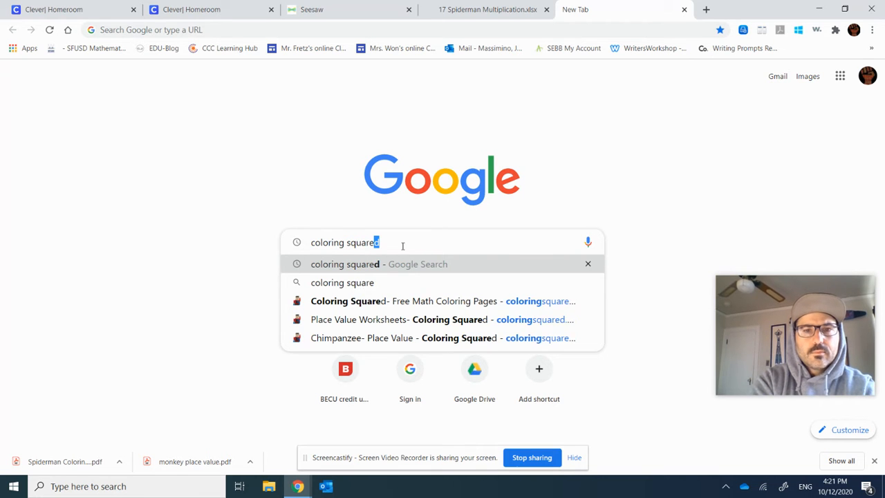
{"action": "left_click", "coordinate": [379, 264]}
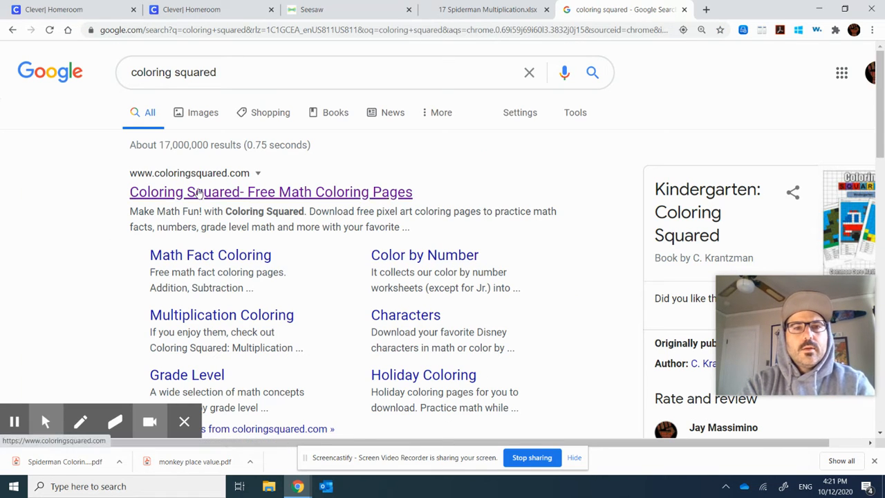
Step: Open the Coloring Squared search result to reach the site's home page
{"action": "left_click", "coordinate": [270, 192]}
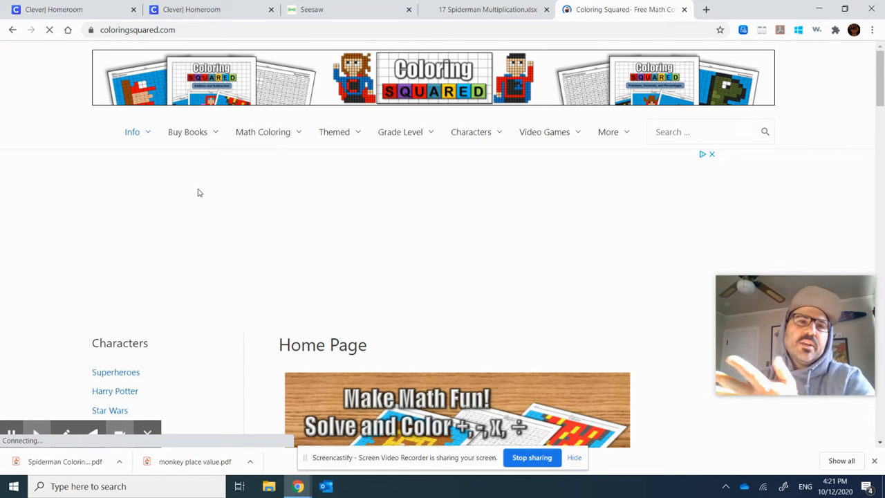
{"action": "mouse_move", "coordinate": [338, 181]}
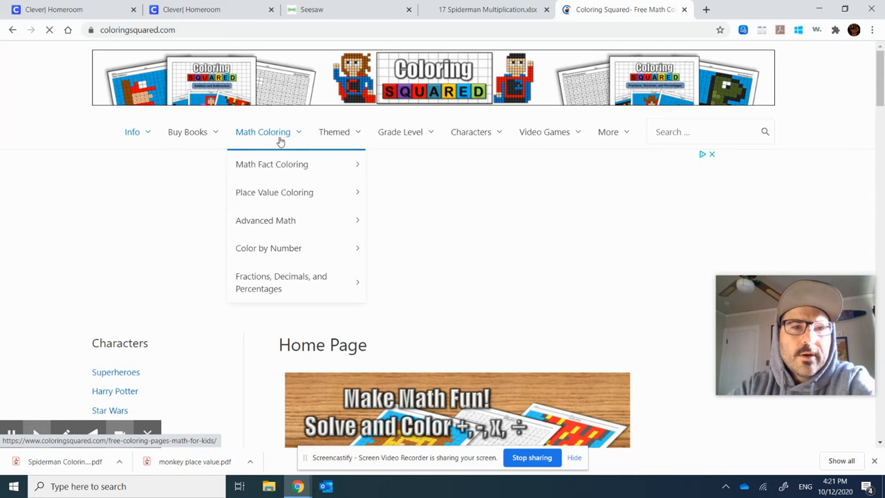
{"action": "mouse_move", "coordinate": [272, 164]}
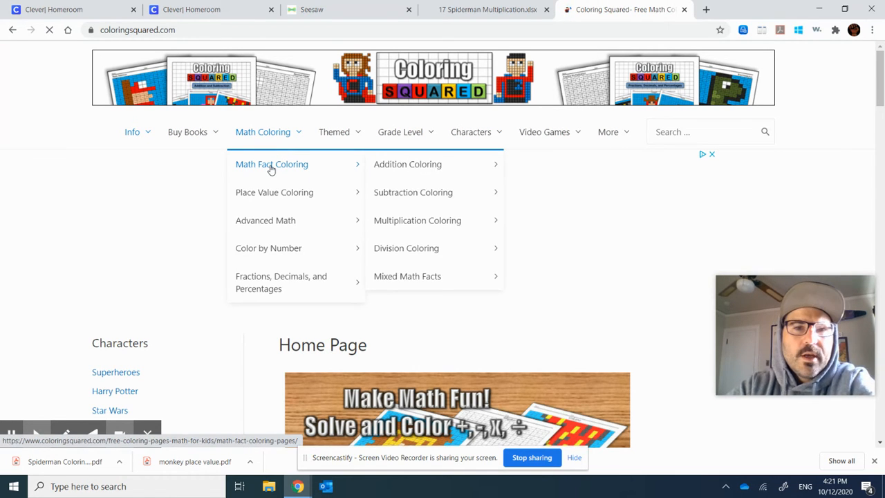
{"action": "mouse_move", "coordinate": [274, 192]}
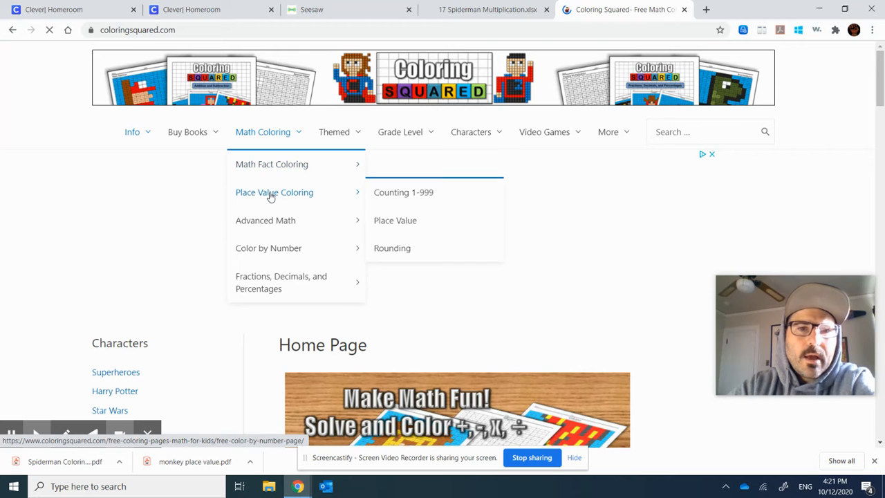
{"action": "mouse_move", "coordinate": [266, 220]}
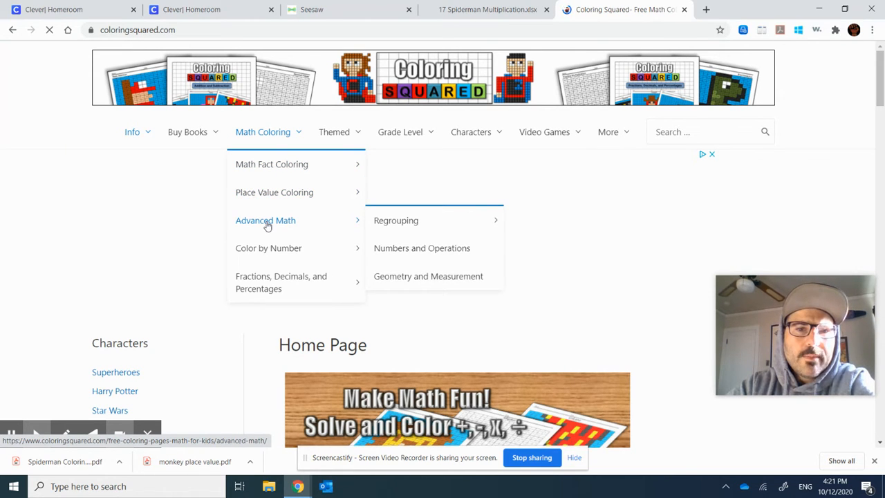
{"action": "mouse_move", "coordinate": [269, 248]}
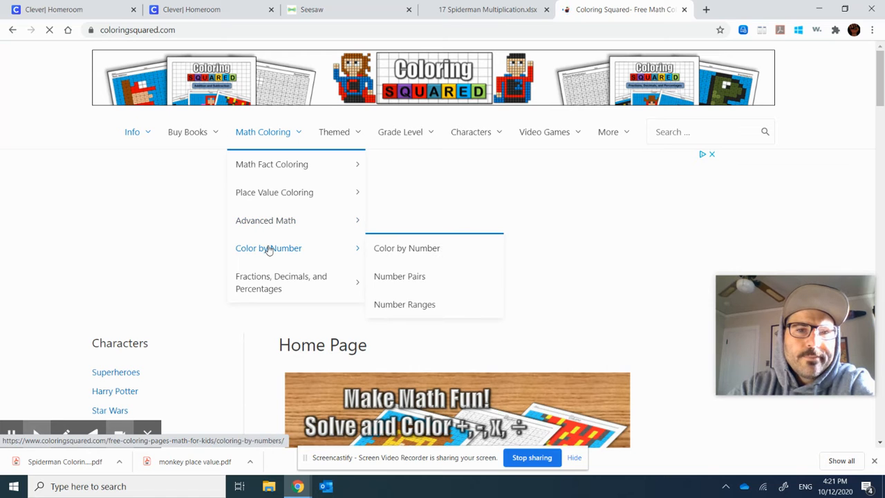
{"action": "mouse_move", "coordinate": [281, 282]}
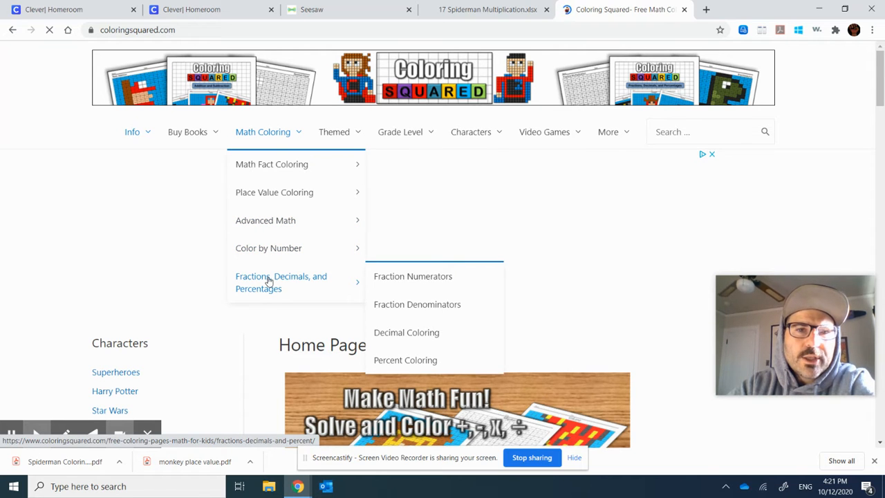
{"action": "mouse_move", "coordinate": [325, 135]}
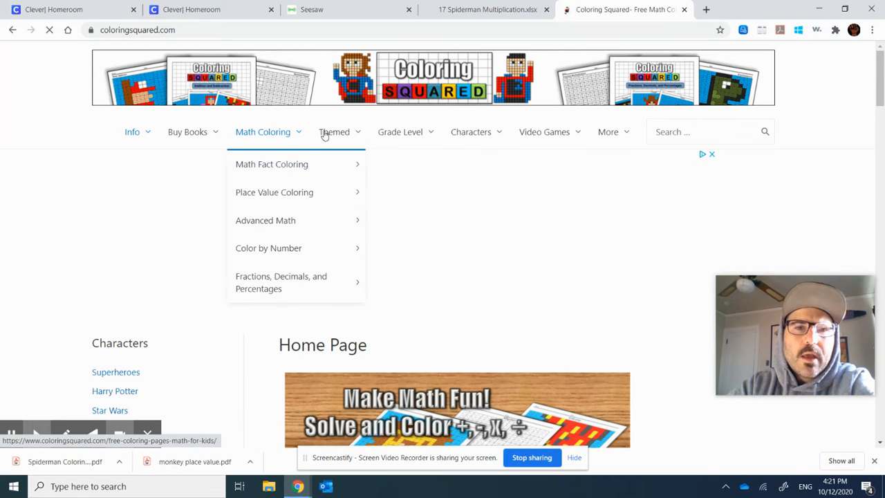
Step: Open Superhero Multiplication and Division and scroll through its coloring worksheets
{"action": "left_click", "coordinate": [471, 131]}
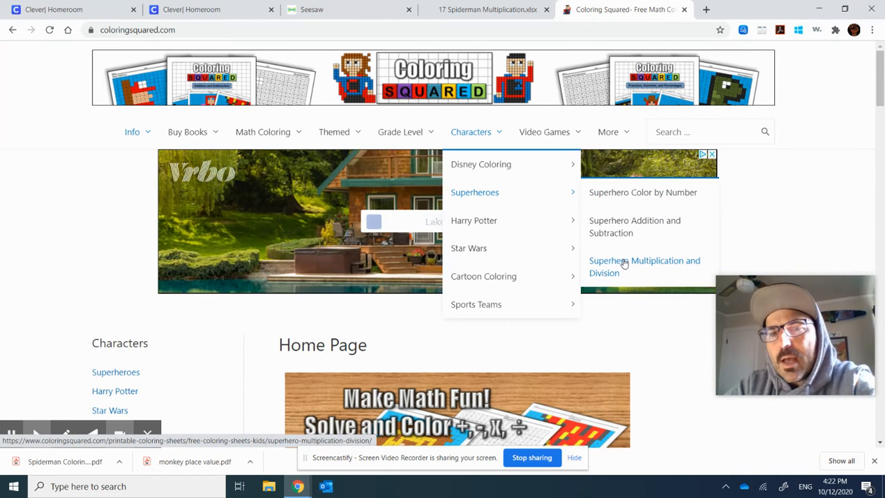
{"action": "left_click", "coordinate": [644, 266]}
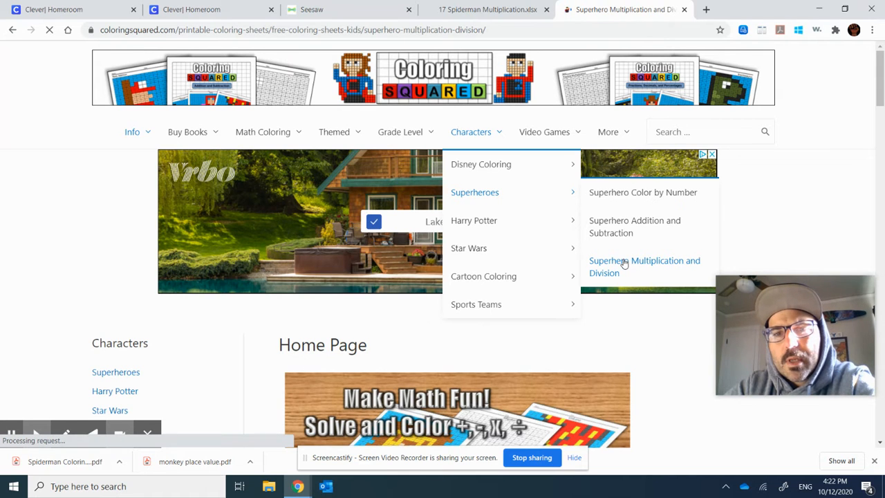
{"action": "left_click", "coordinate": [644, 266]}
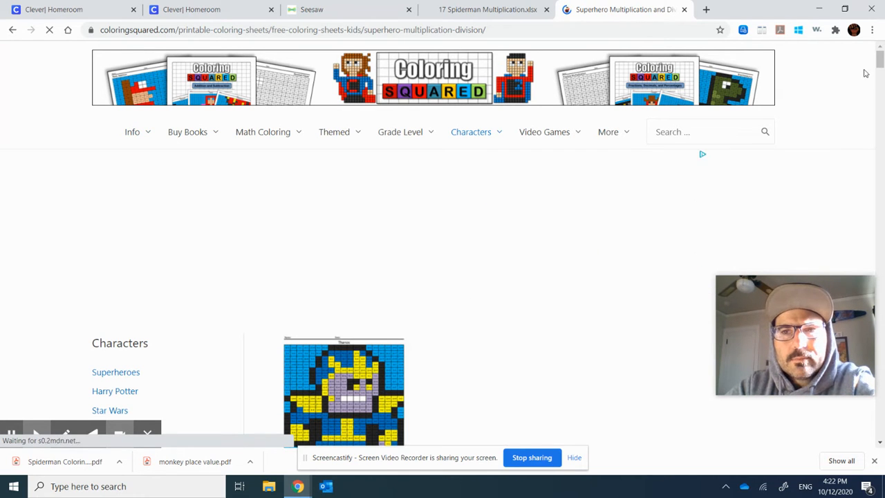
{"action": "scroll", "scroll_direction": "down", "scroll_amount": 3}
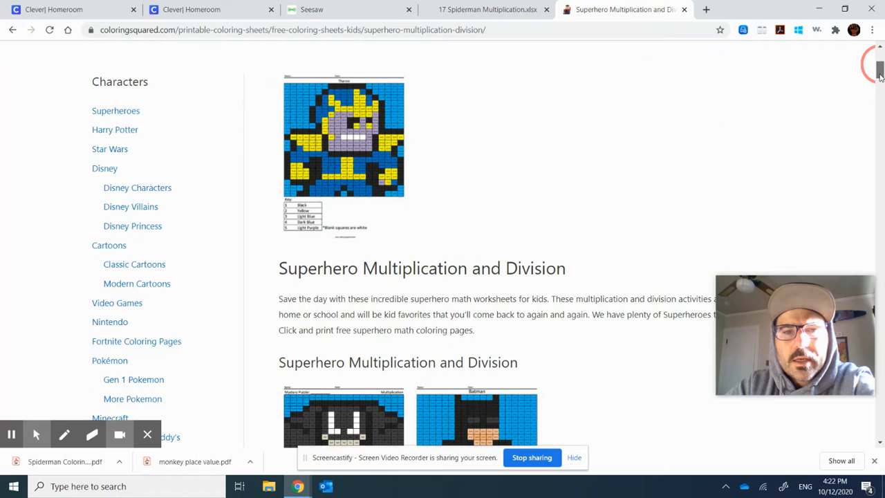
{"action": "scroll", "scroll_direction": "down", "scroll_amount": 3}
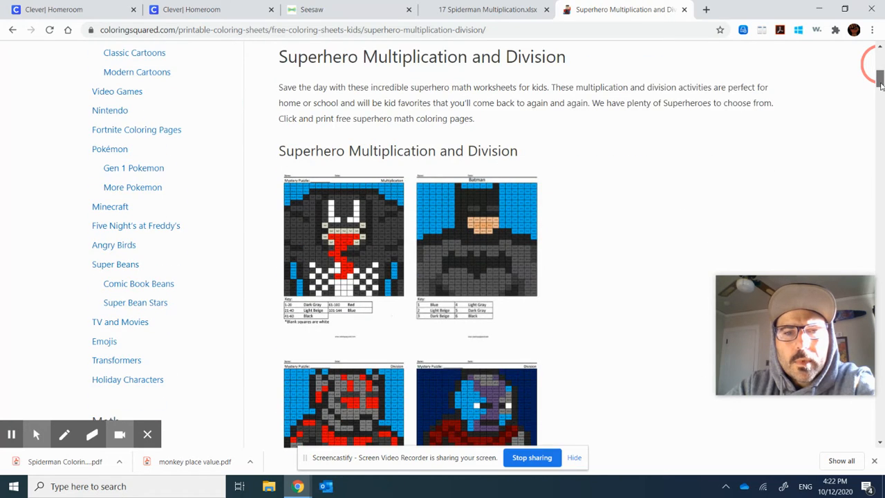
{"action": "scroll", "scroll_direction": "down", "scroll_amount": 3}
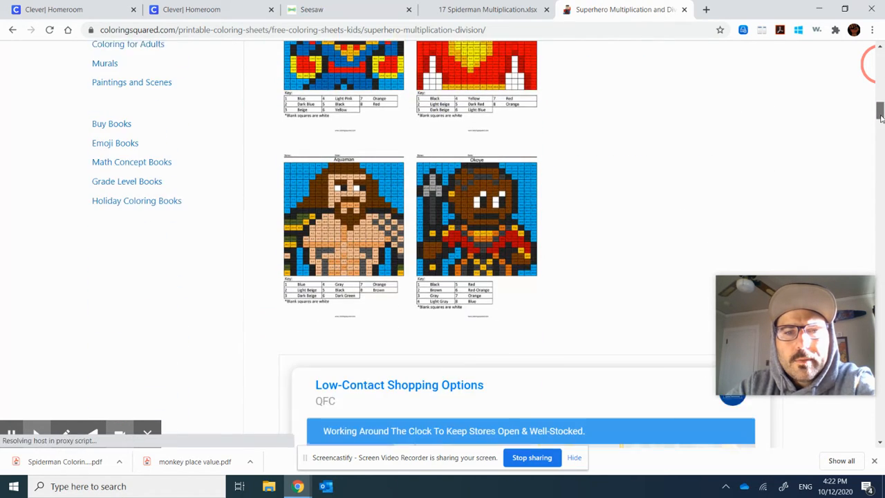
{"action": "scroll", "scroll_direction": "up", "scroll_amount": 3}
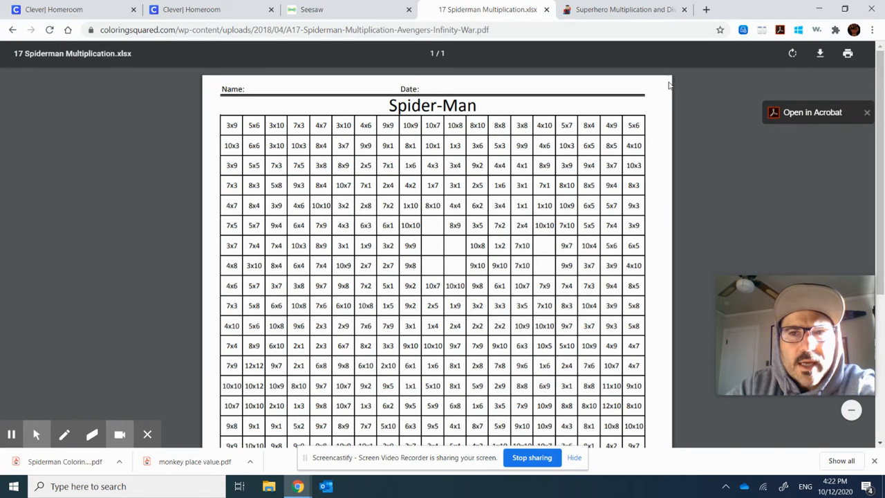
{"action": "mouse_move", "coordinate": [820, 55]}
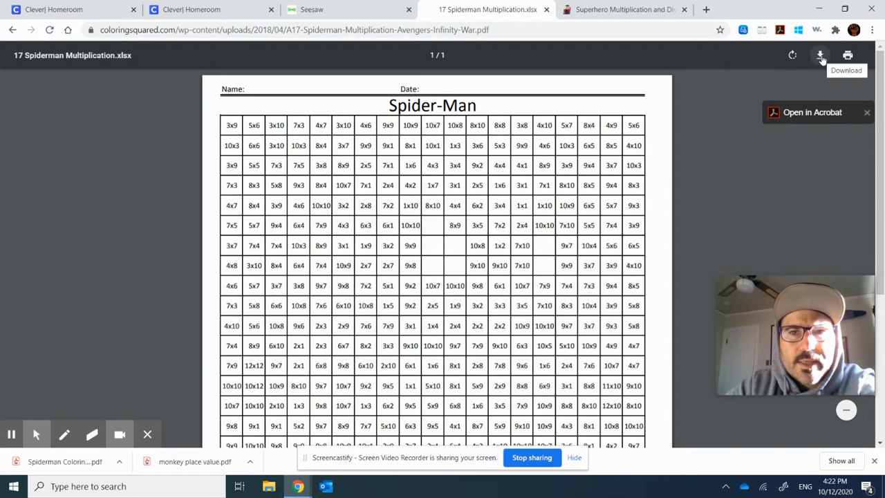
{"action": "mouse_move", "coordinate": [622, 9]}
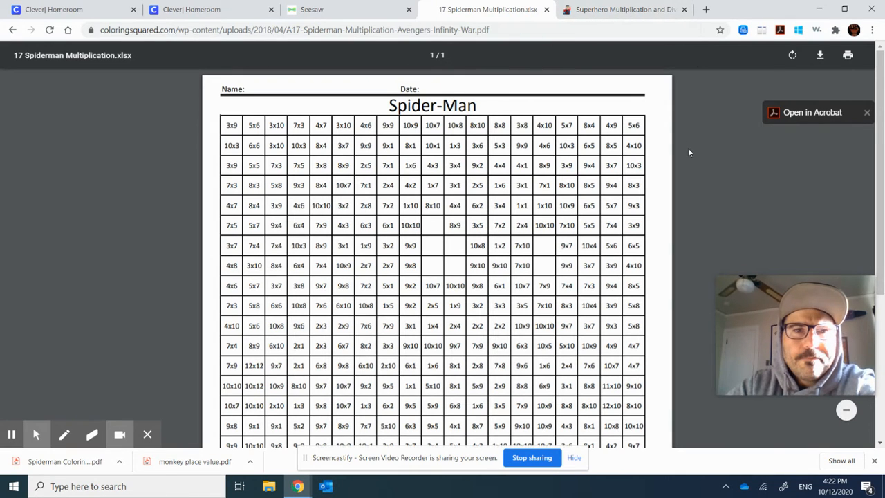
{"action": "mouse_move", "coordinate": [312, 9]}
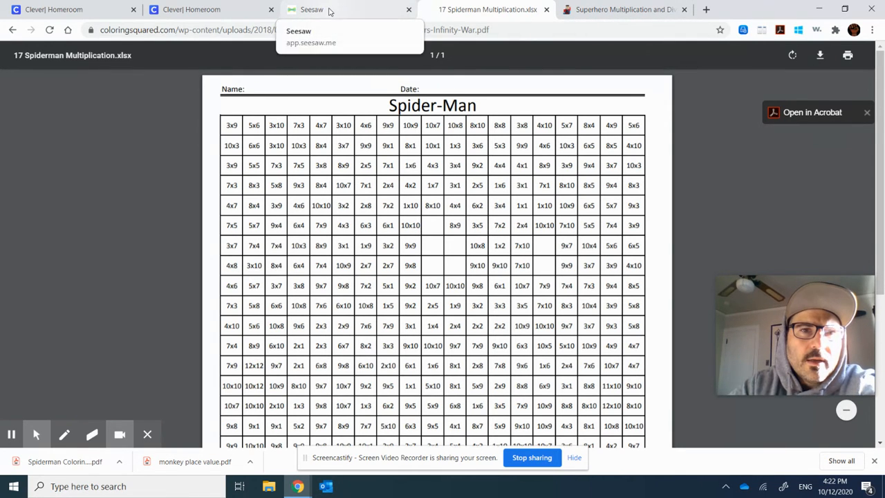
Step: In the Seesaw tab, delete the unfinished response's page and discard unsaved changes
{"action": "left_click", "coordinate": [311, 9]}
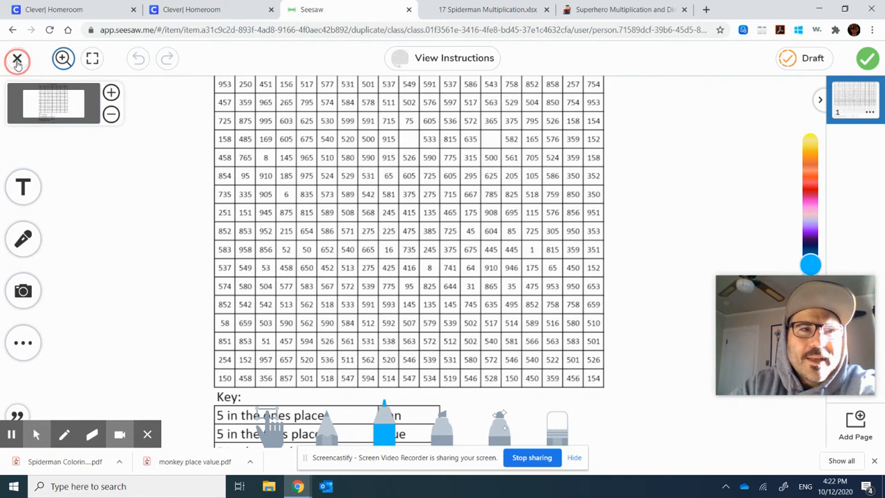
{"action": "left_click", "coordinate": [18, 58]}
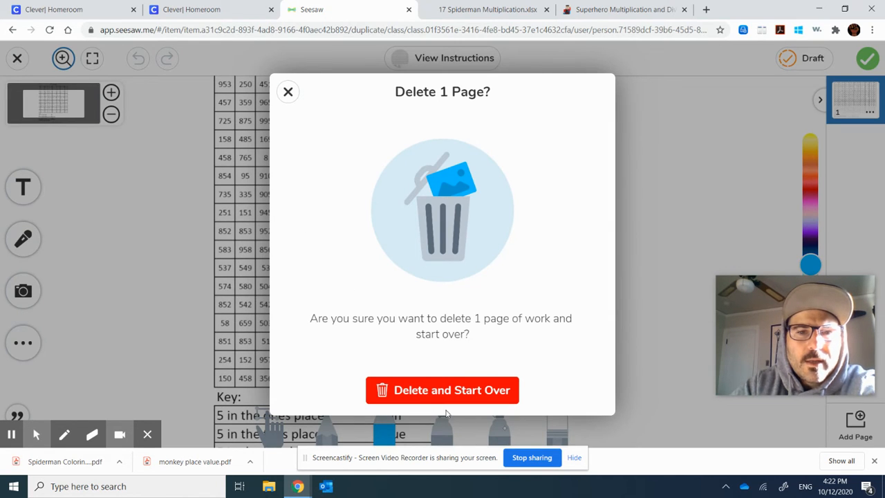
{"action": "left_click", "coordinate": [442, 390]}
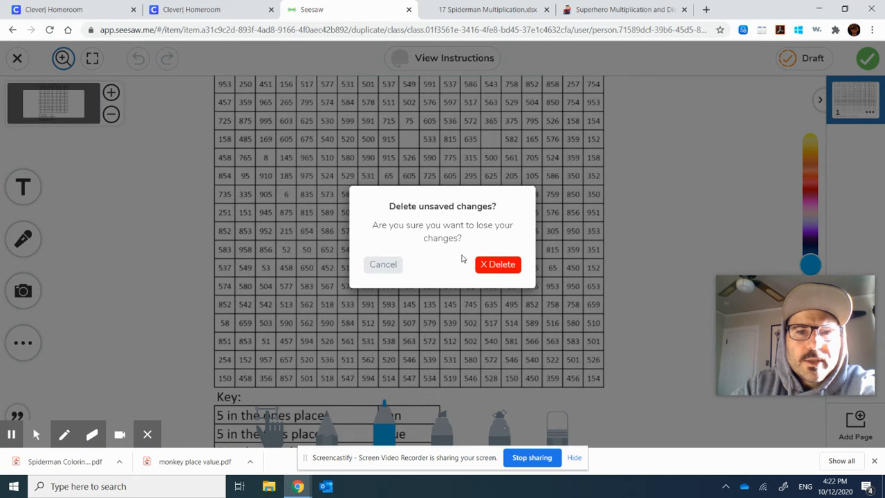
{"action": "left_click", "coordinate": [497, 264]}
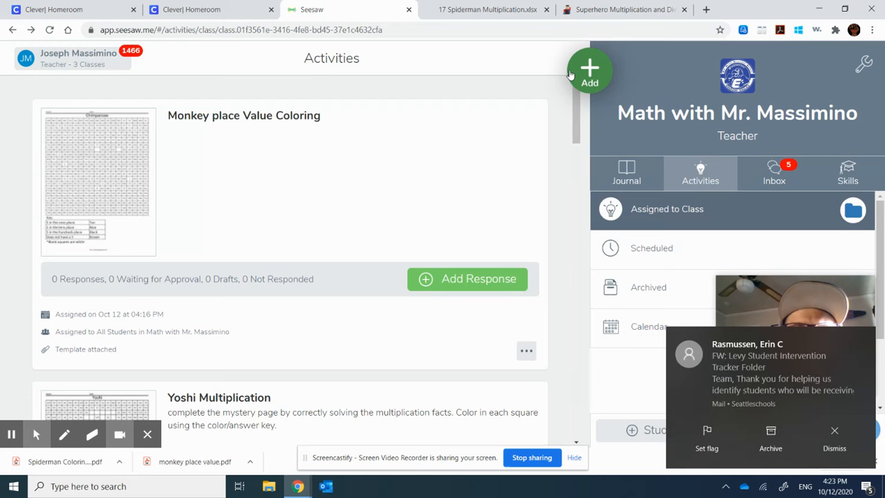
Step: Create a brand new activity named 'Spiderman multiplication practice'
{"action": "left_click", "coordinate": [590, 72]}
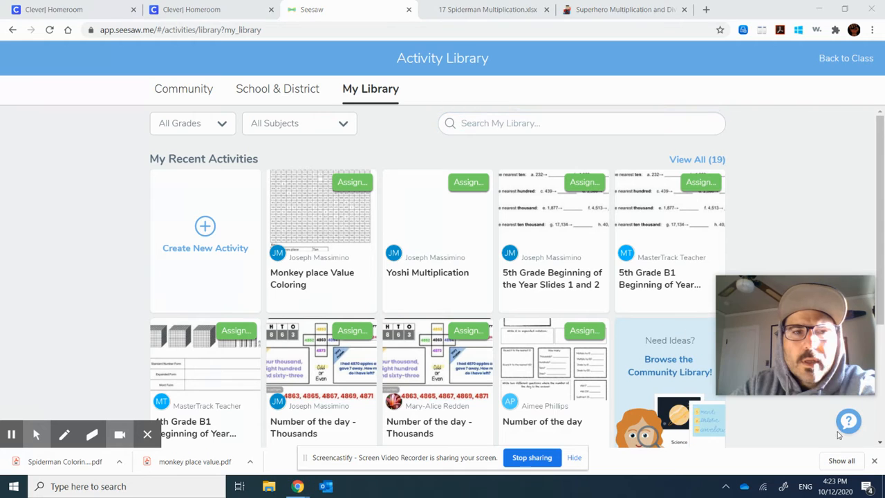
{"action": "left_click", "coordinate": [205, 235]}
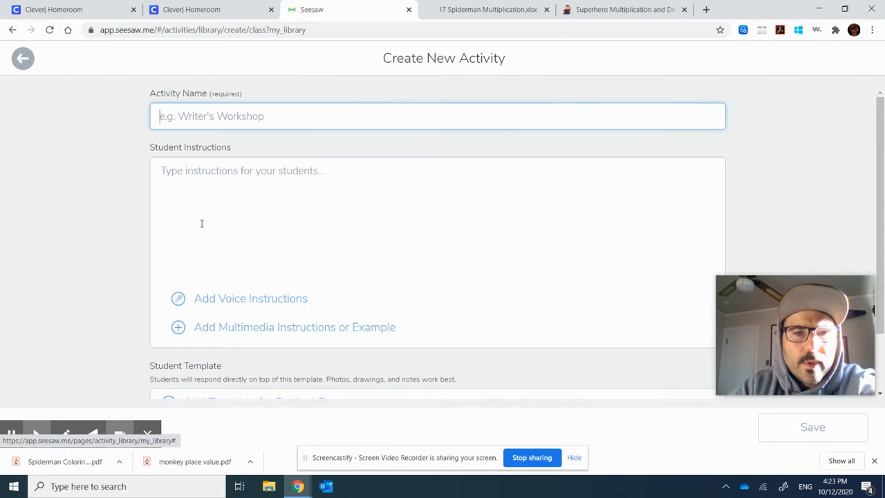
{"action": "left_click", "coordinate": [813, 427]}
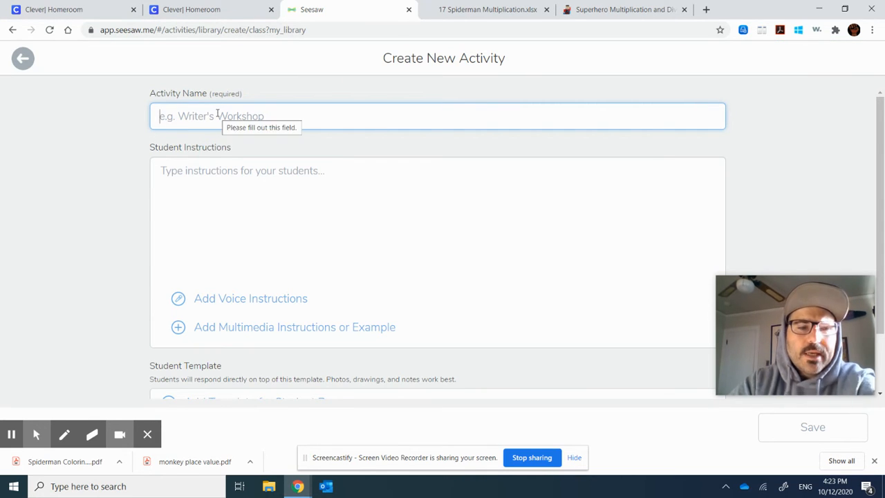
{"action": "type", "text": "Spider"}
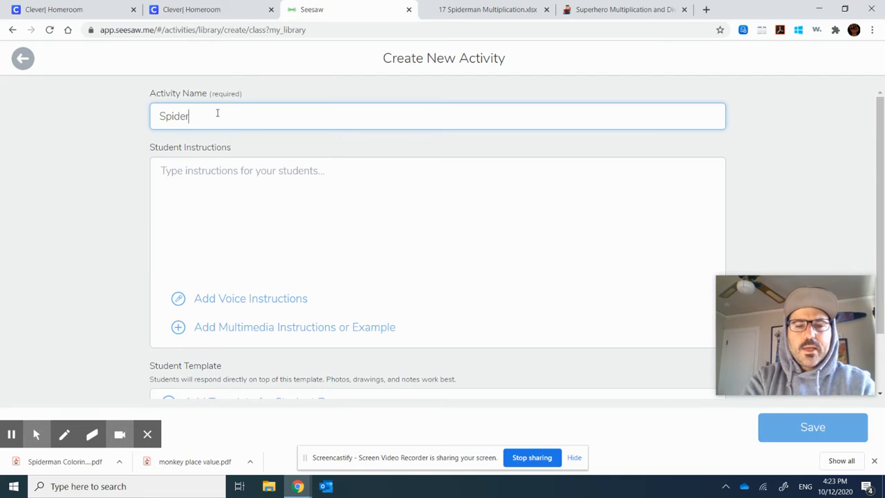
{"action": "type", "text": "man"}
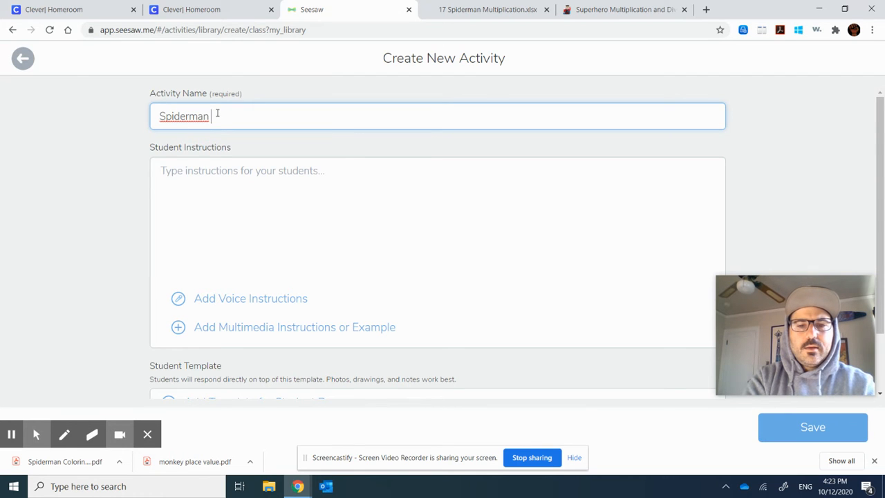
{"action": "type", "text": "multiplica"}
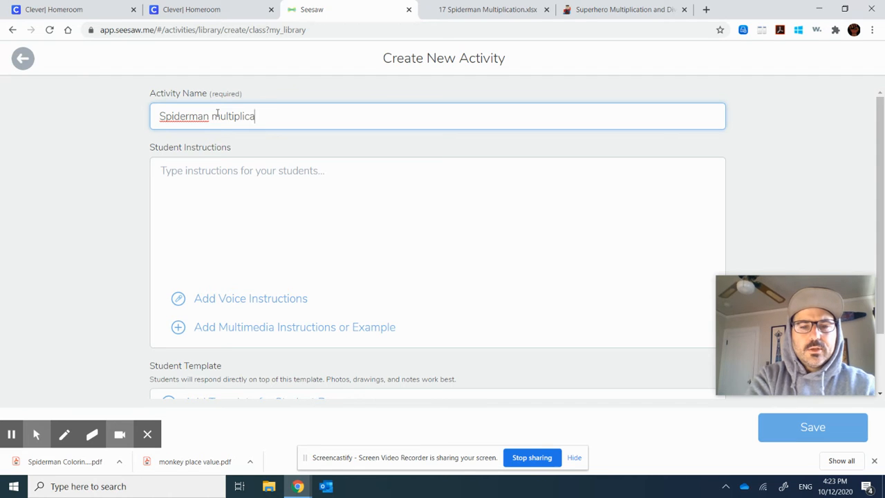
{"action": "type", "text": "tion pr"}
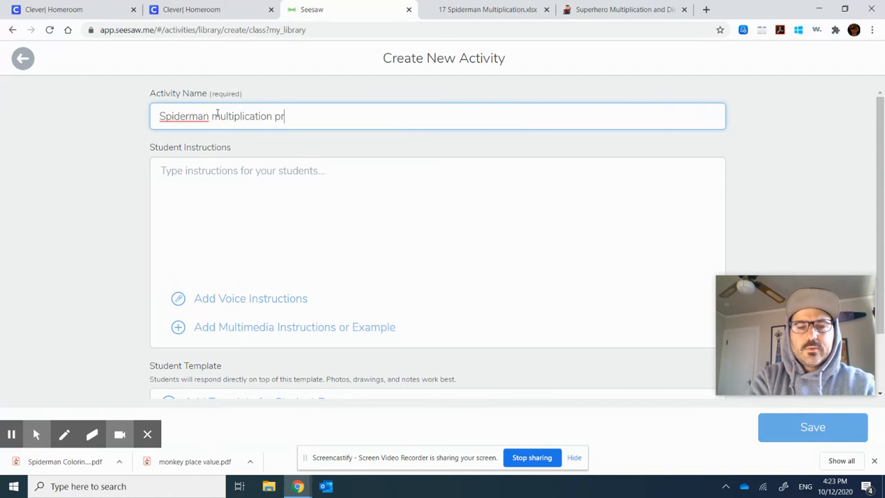
{"action": "type", "text": "actice"}
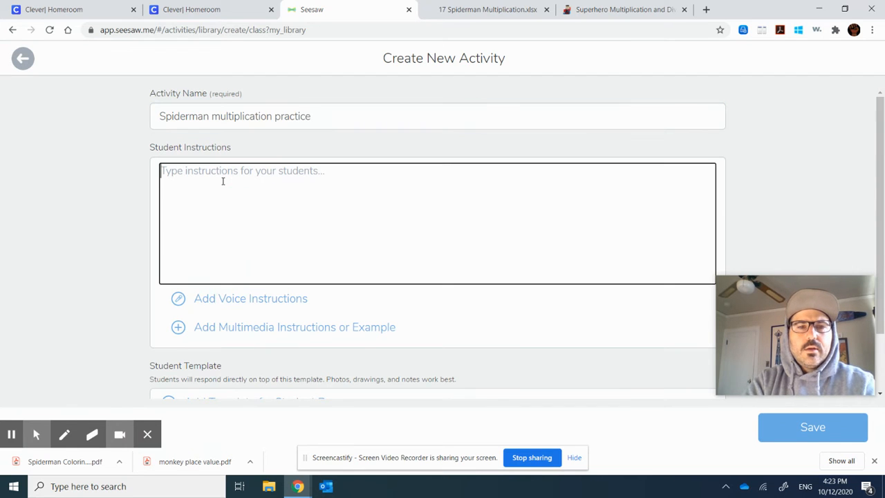
{"action": "mouse_move", "coordinate": [199, 311]}
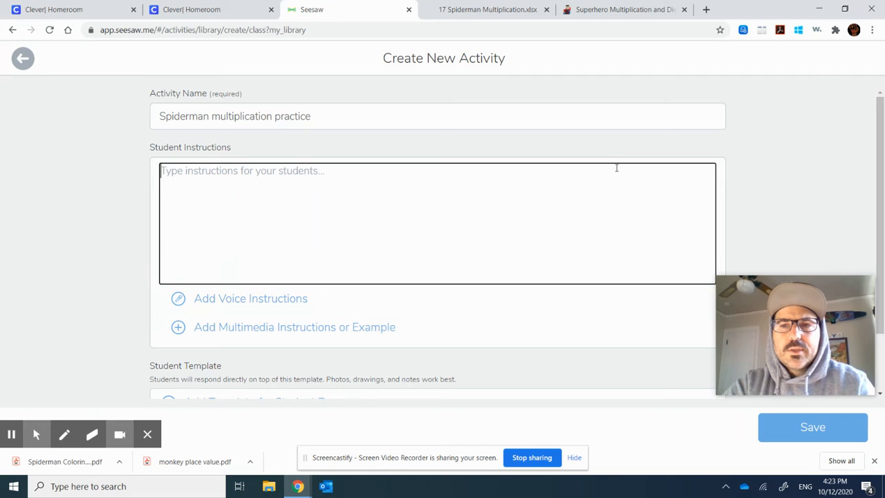
{"action": "scroll", "scroll_direction": "down", "scroll_amount": 3}
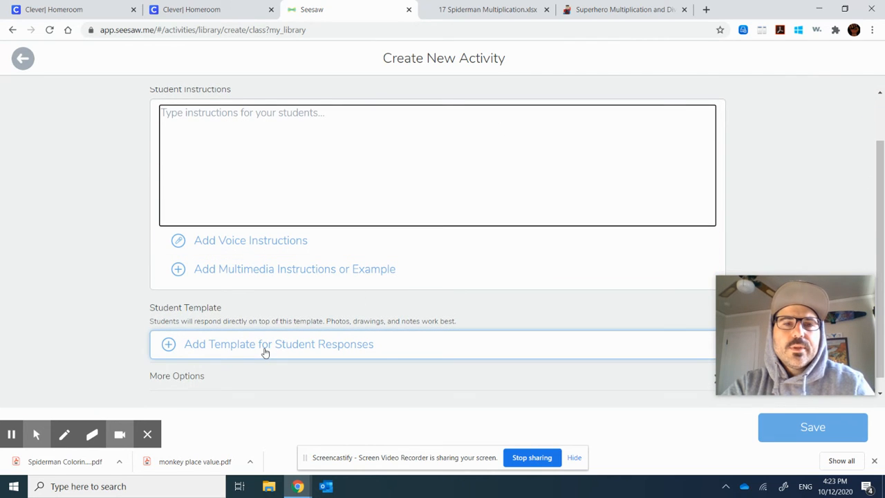
Step: Add the 'Spiderman Coloring Squared' PDF from the computer as the student response template
{"action": "left_click", "coordinate": [278, 343]}
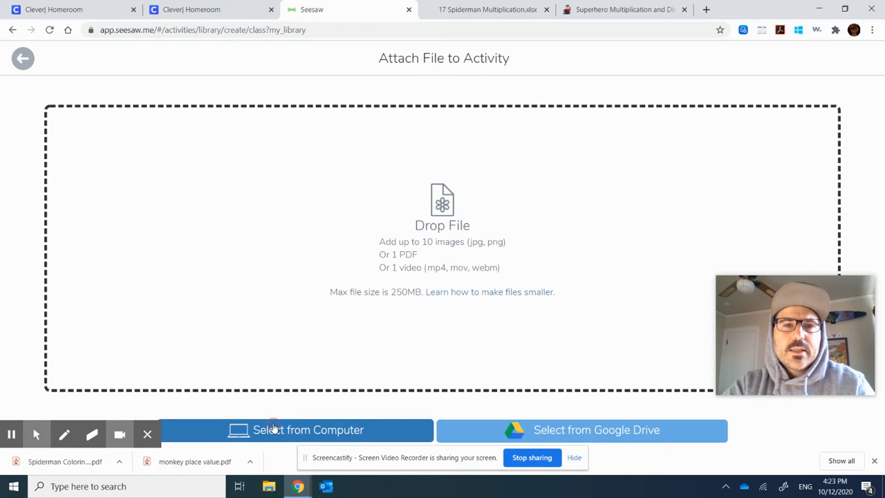
{"action": "left_click", "coordinate": [308, 429]}
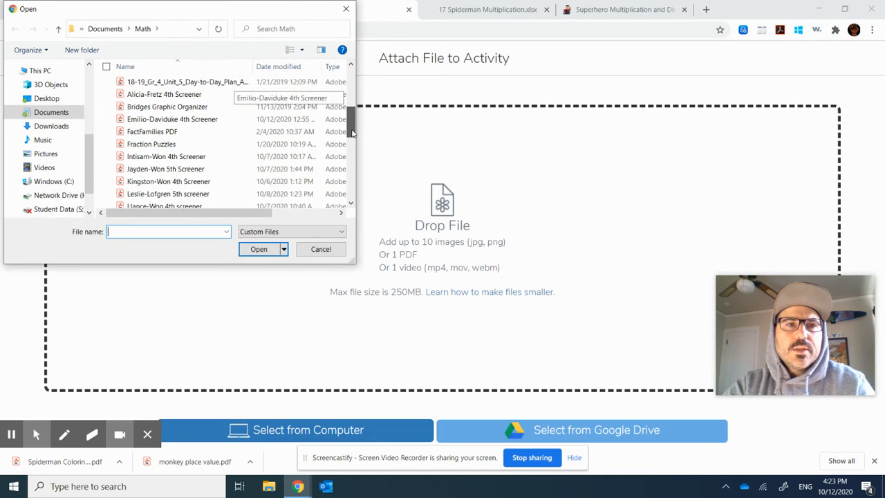
{"action": "scroll", "scroll_direction": "down", "scroll_amount": 3}
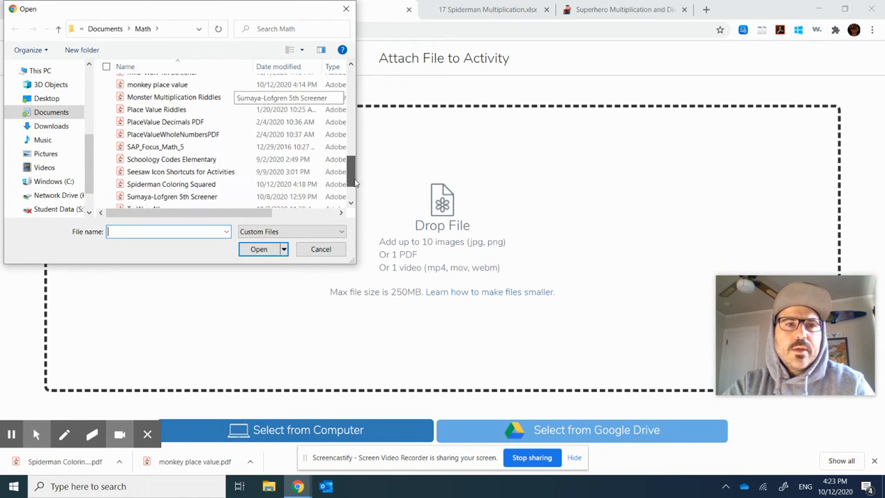
{"action": "scroll", "scroll_direction": "down", "scroll_amount": 3}
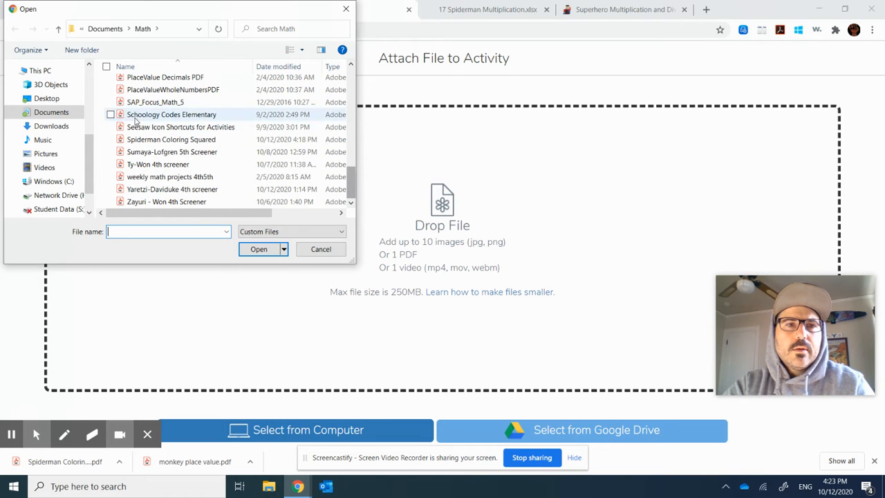
{"action": "left_click", "coordinate": [171, 139]}
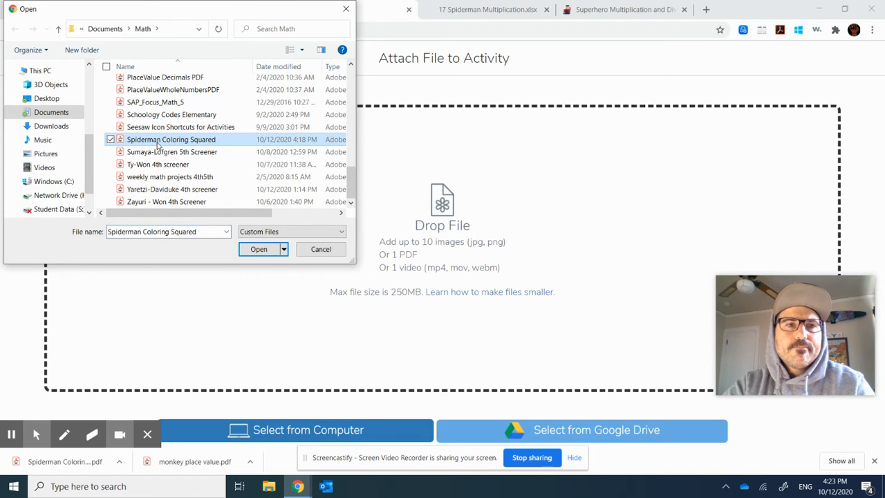
{"action": "left_click", "coordinate": [259, 249]}
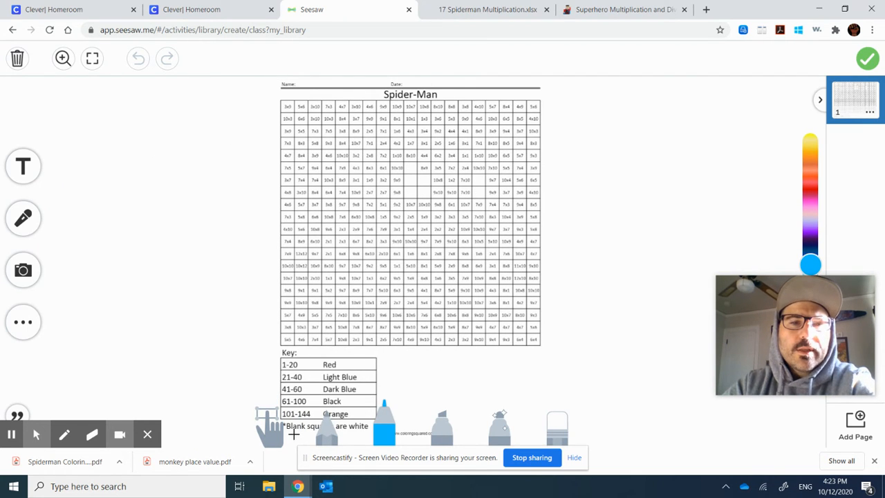
{"action": "mouse_move", "coordinate": [762, 194]}
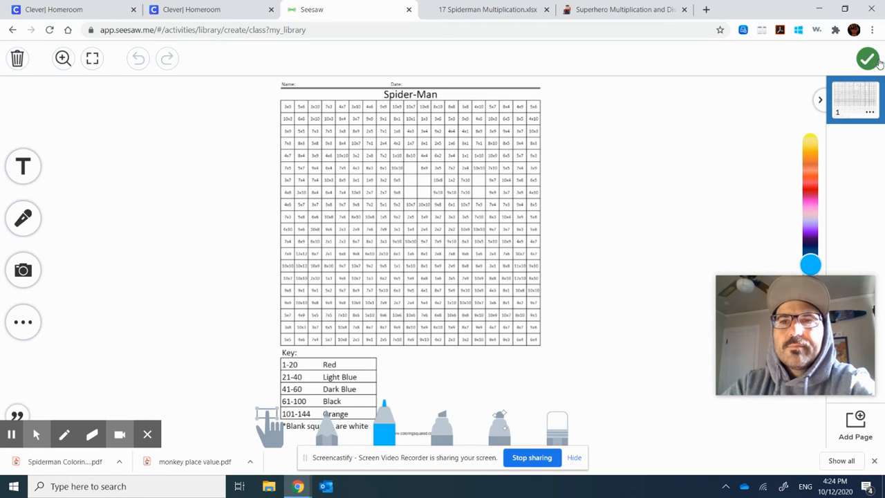
Step: Confirm the Spider-Man template and save the activity to My Library
{"action": "left_click", "coordinate": [868, 58]}
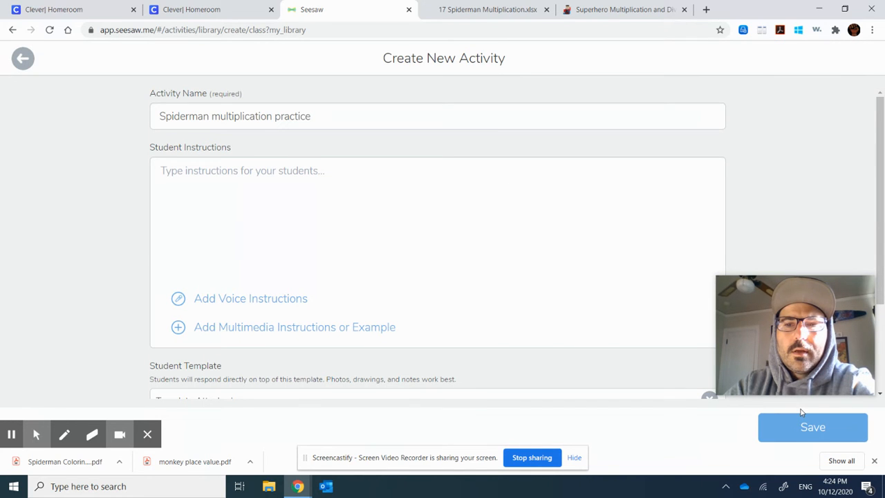
{"action": "left_click", "coordinate": [812, 427]}
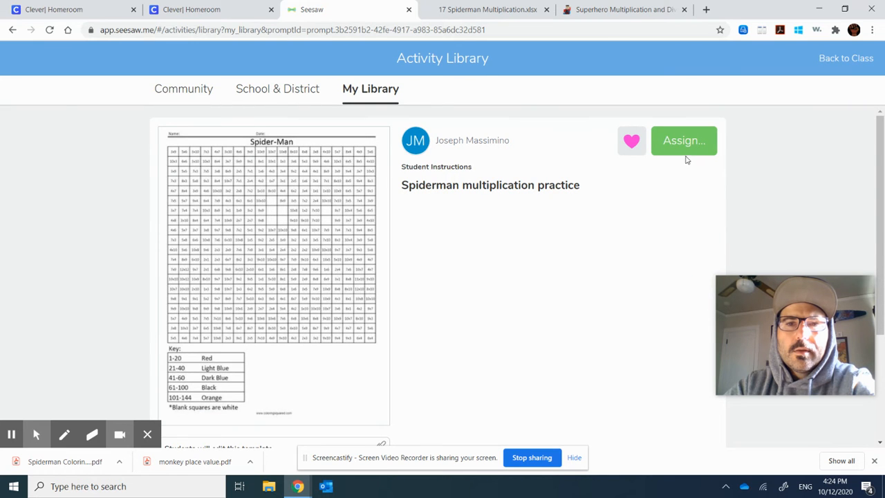
Step: Assign the activity to Math with Mr. Massimino and go back to the class
{"action": "left_click", "coordinate": [683, 141]}
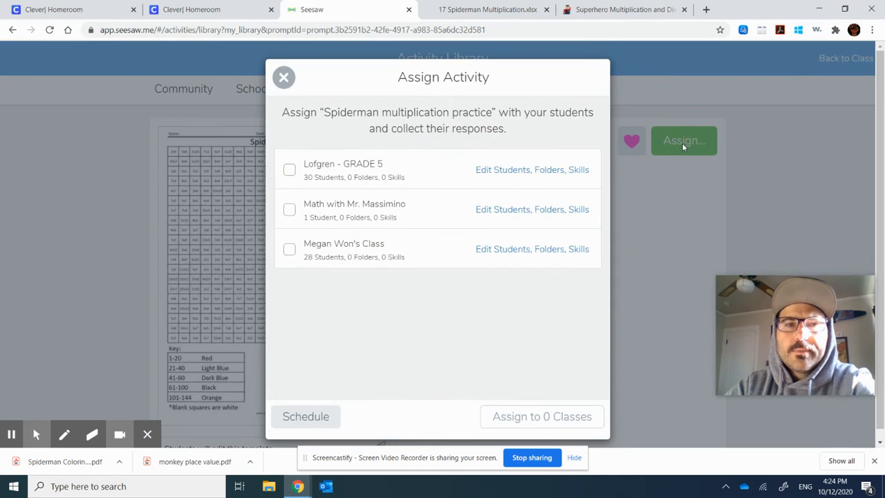
{"action": "left_click", "coordinate": [289, 209]}
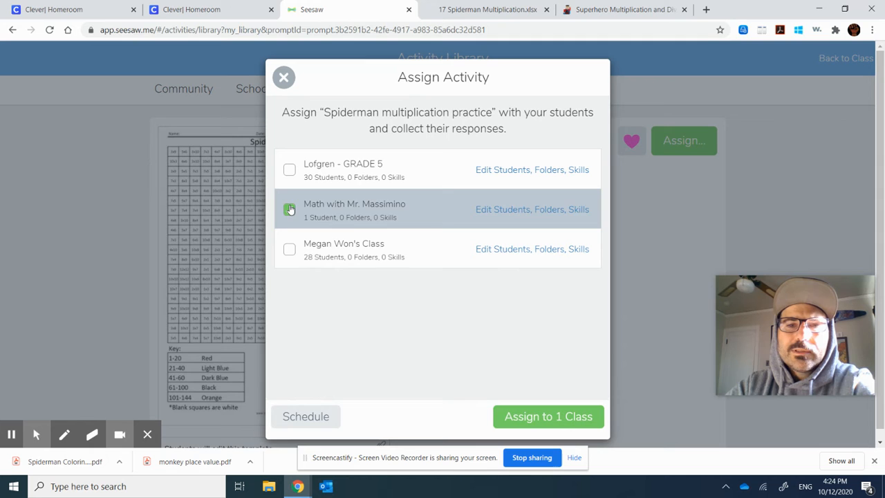
{"action": "left_click", "coordinate": [548, 416]}
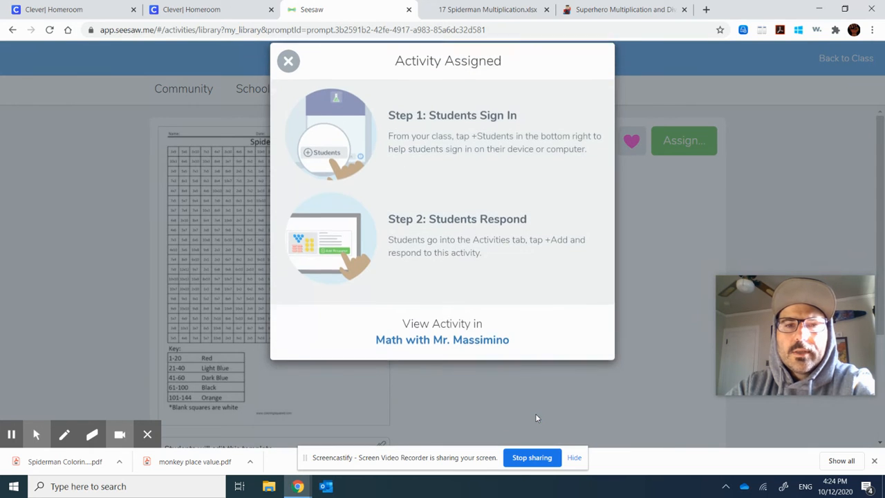
{"action": "left_click", "coordinate": [288, 61]}
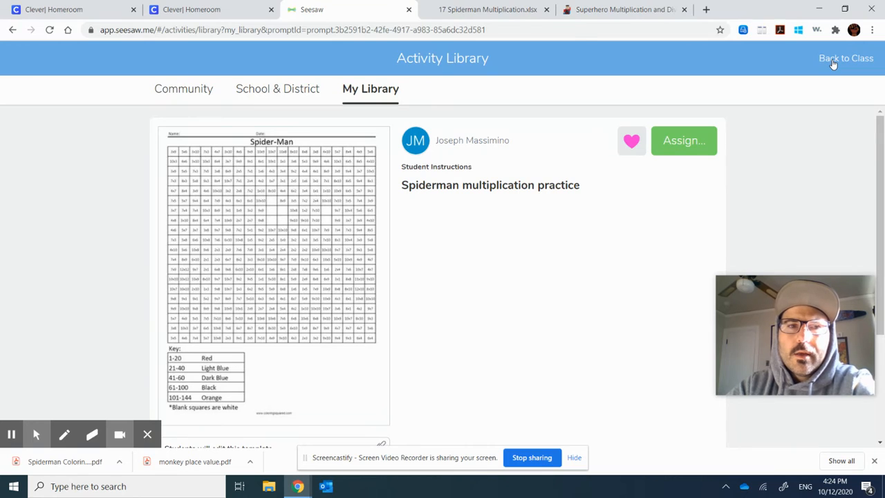
{"action": "left_click", "coordinate": [846, 58]}
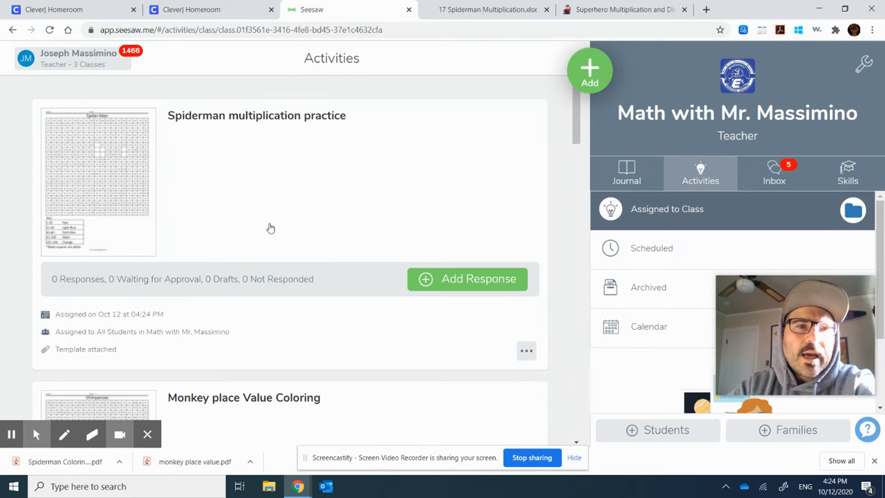
{"action": "mouse_move", "coordinate": [339, 161]}
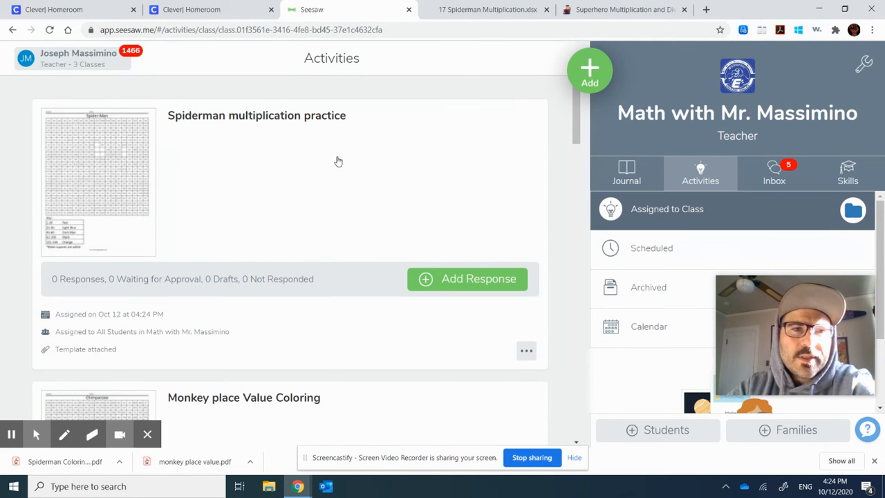
{"action": "mouse_move", "coordinate": [490, 255]}
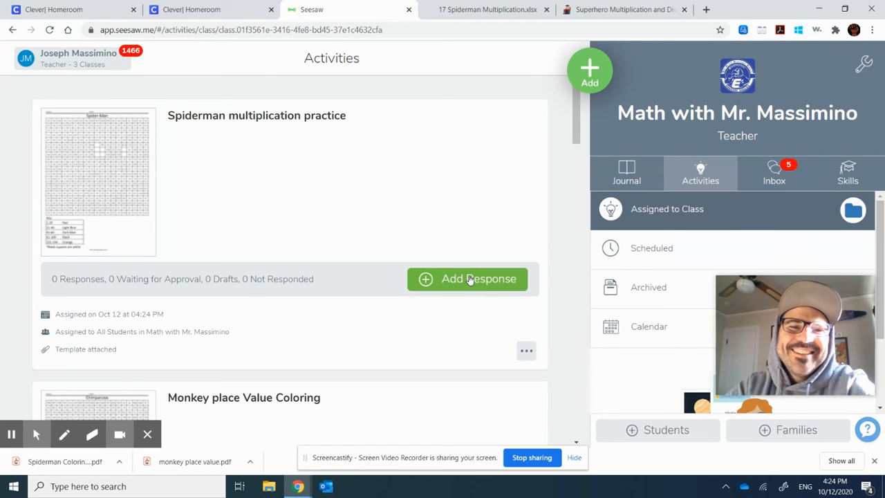
Step: Add a response on the Spiderman multiplication practice activity card
{"action": "left_click", "coordinate": [467, 279]}
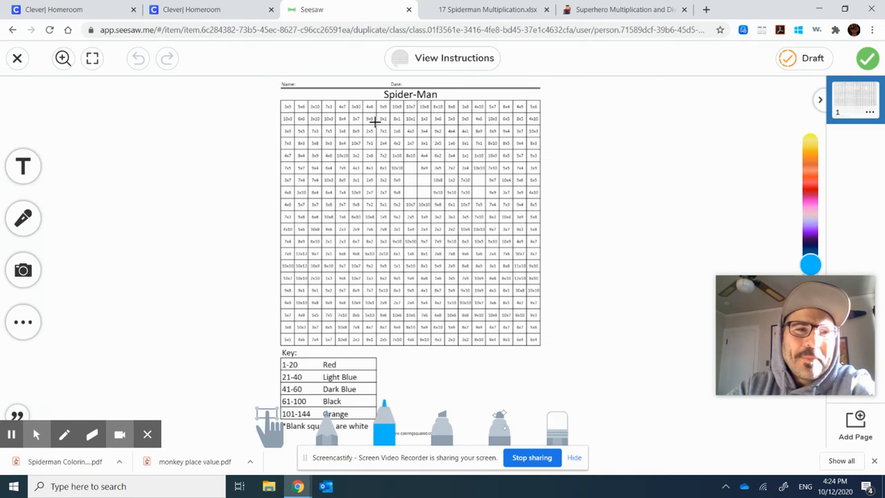
{"action": "mouse_move", "coordinate": [587, 194]}
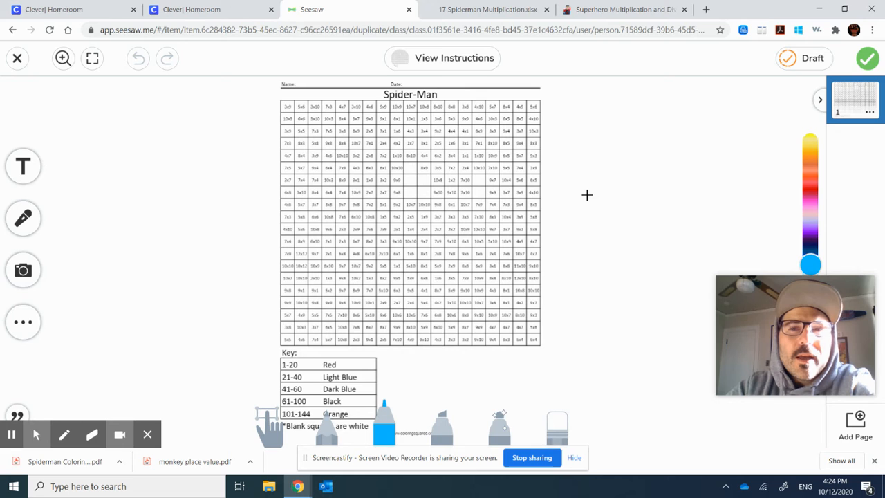
{"action": "mouse_move", "coordinate": [317, 160]}
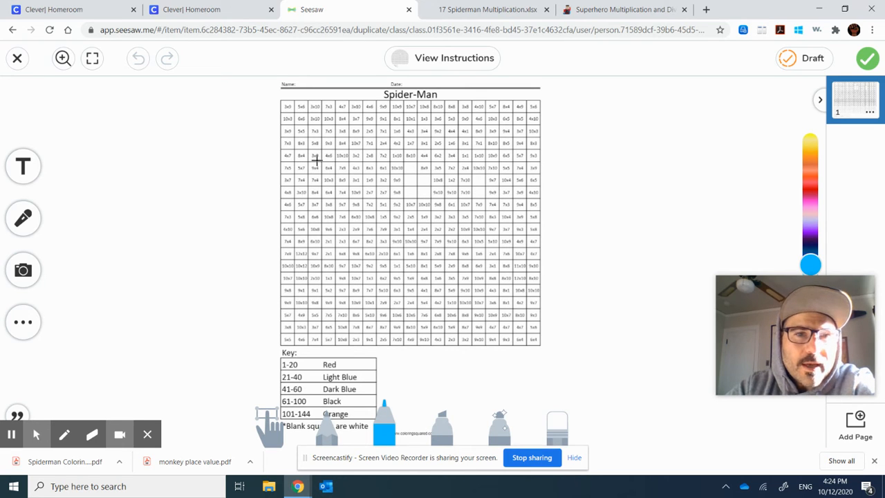
{"action": "mouse_move", "coordinate": [379, 100]}
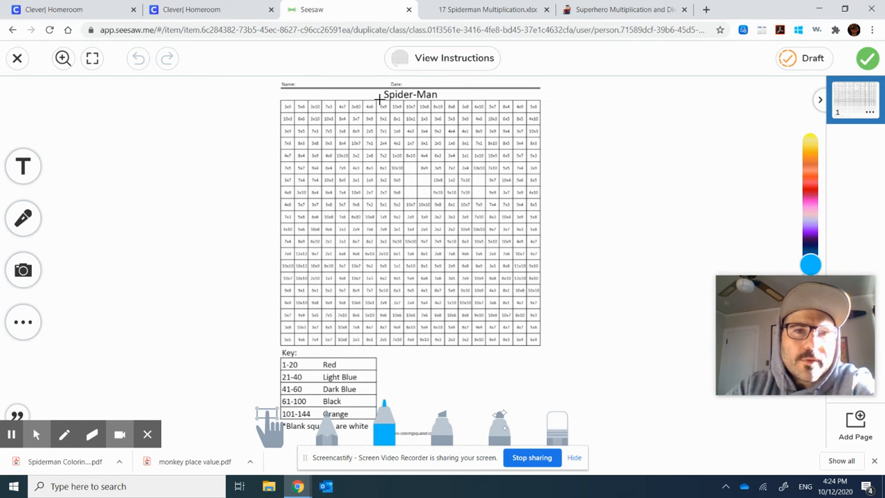
{"action": "mouse_move", "coordinate": [352, 251]}
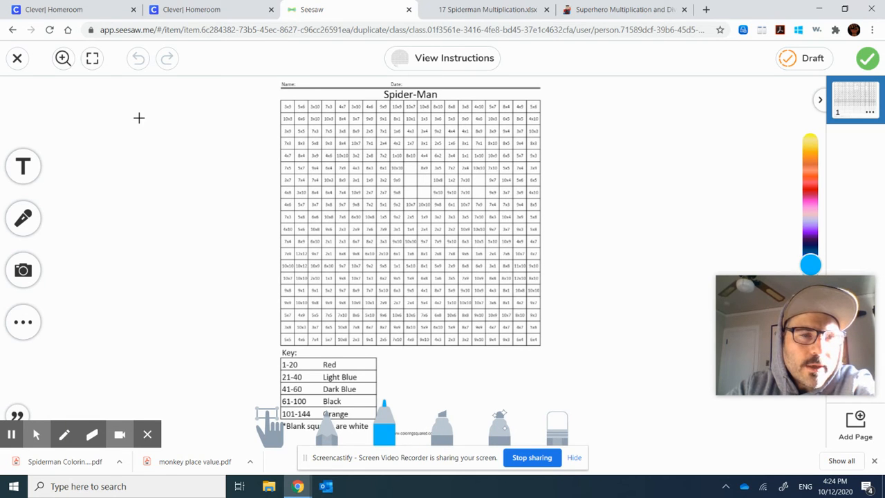
Step: Zoom in on the Spider-Man multiplication grid with the magnifier tool
{"action": "left_click", "coordinate": [62, 59]}
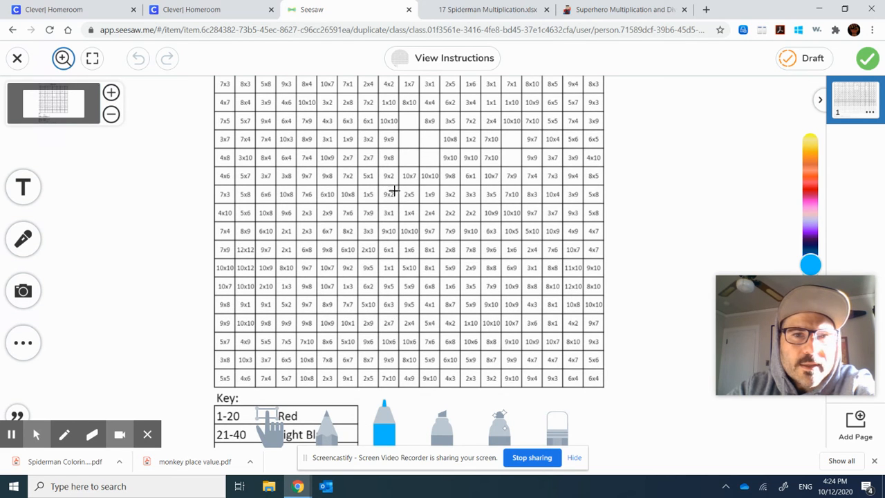
{"action": "mouse_move", "coordinate": [614, 257]}
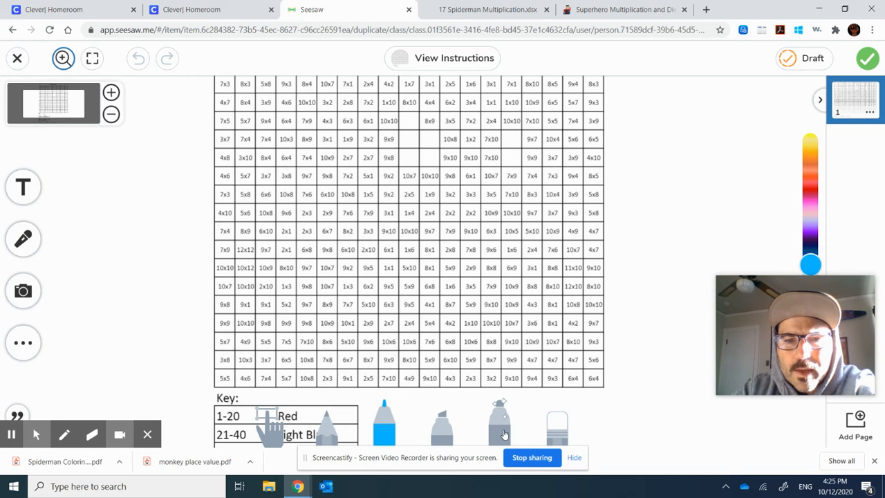
Step: Switch to the highlighter tool and set its colour to red for the top-row squares
{"action": "left_click_drag", "start_coordinate": [810, 265], "coordinate": [811, 202]}
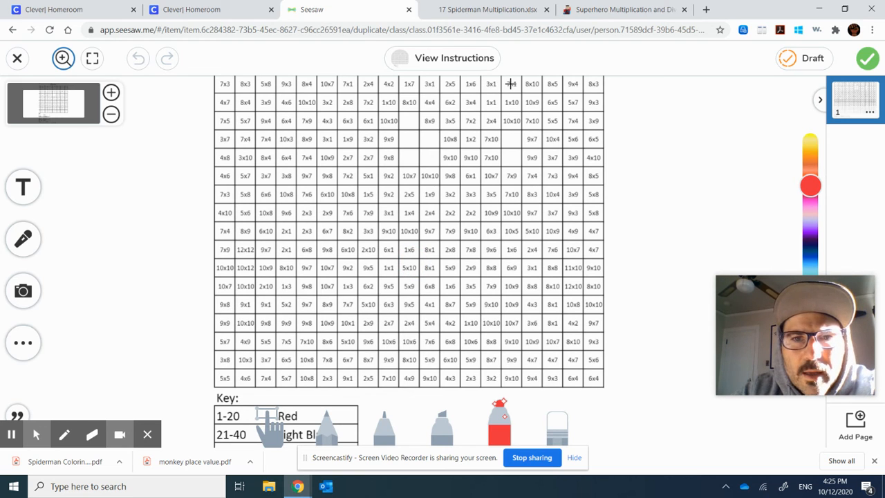
{"action": "left_click", "coordinate": [508, 86]}
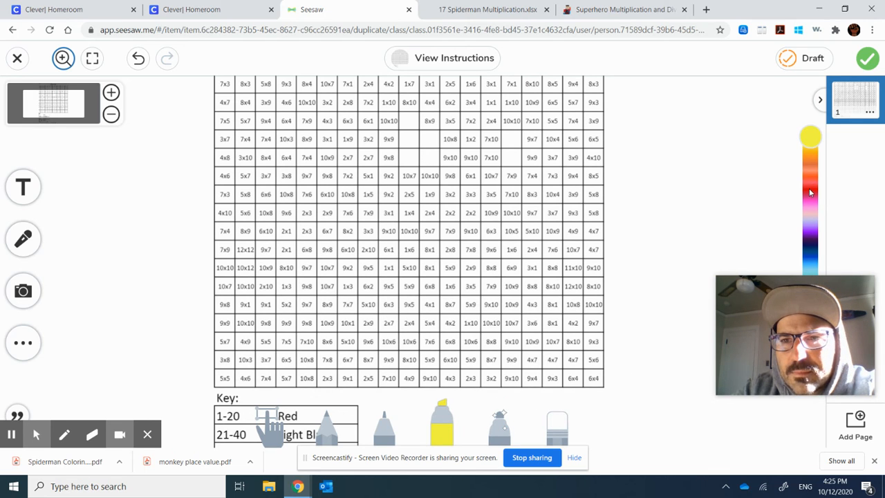
{"action": "left_click", "coordinate": [811, 189]}
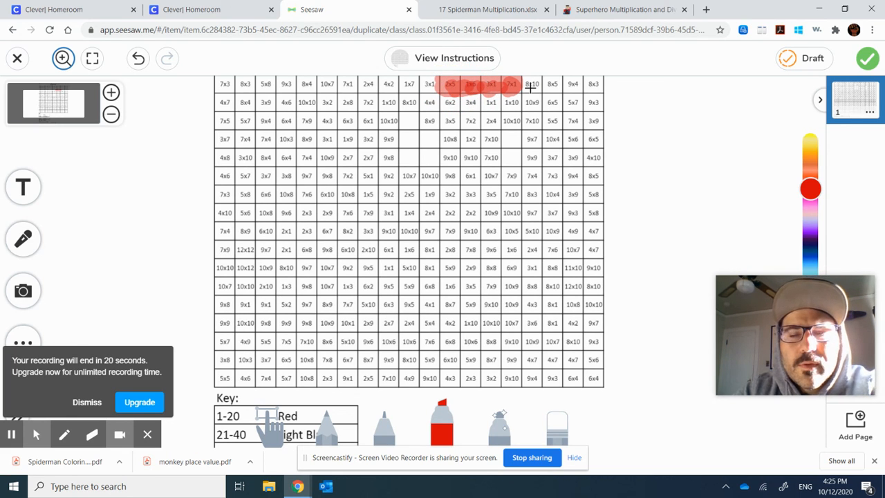
{"action": "mouse_move", "coordinate": [846, 131]}
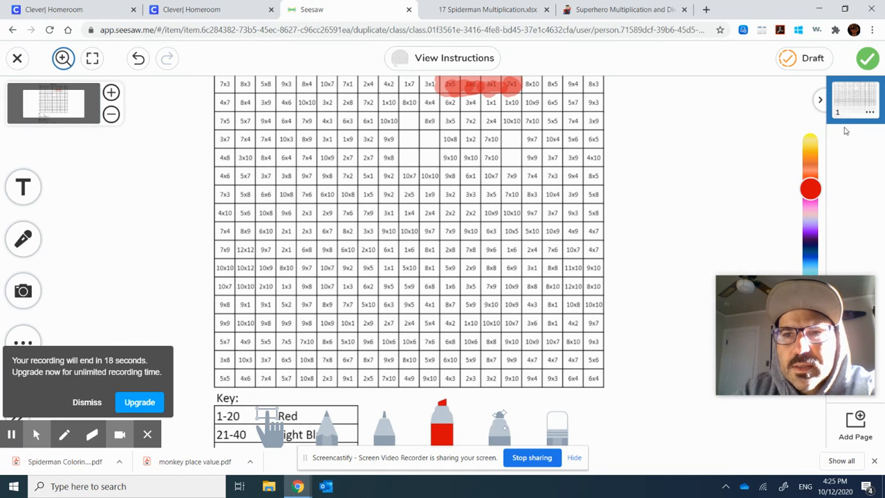